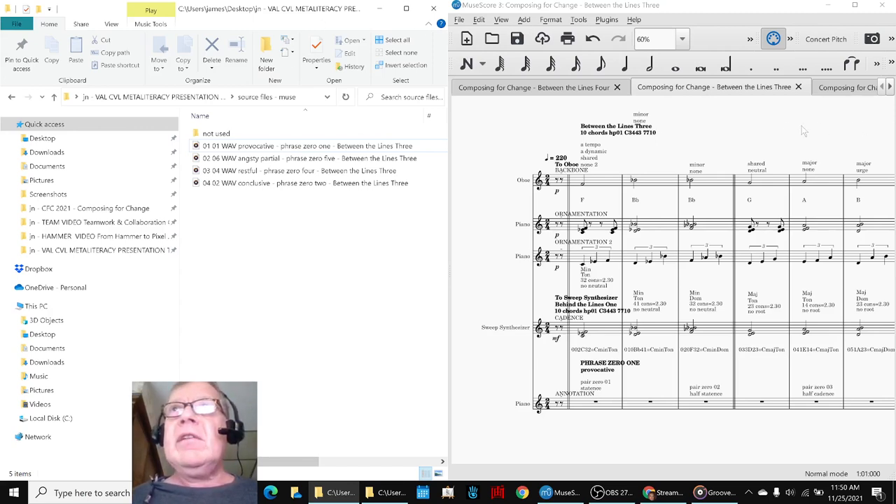
mouse_move(601, 184)
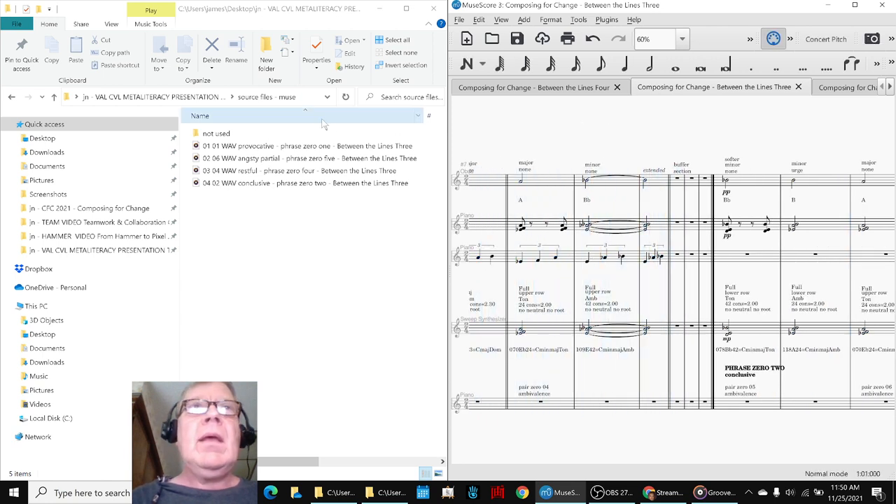
Scroll the Between the Lines Three score to the conclusive PHRASE ZERO TWO section
left_click(308, 146)
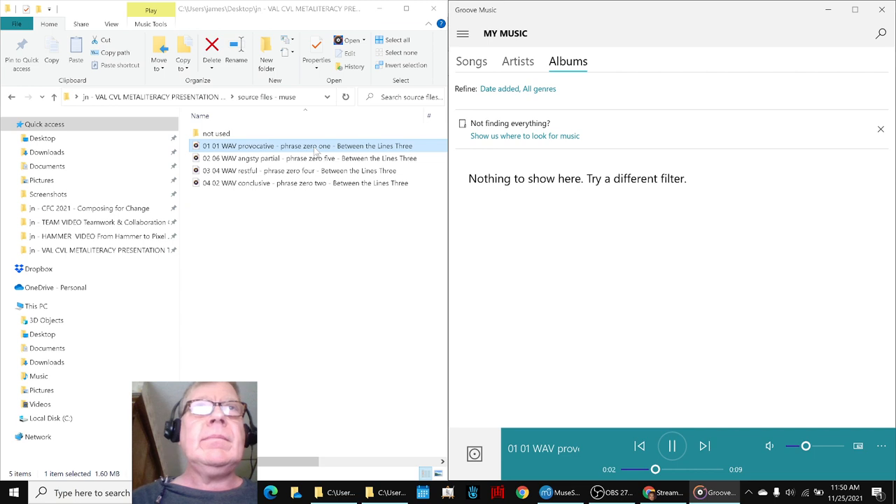
Pause the provocative phrase zero one WAV partway and return to the score
left_click(672, 446)
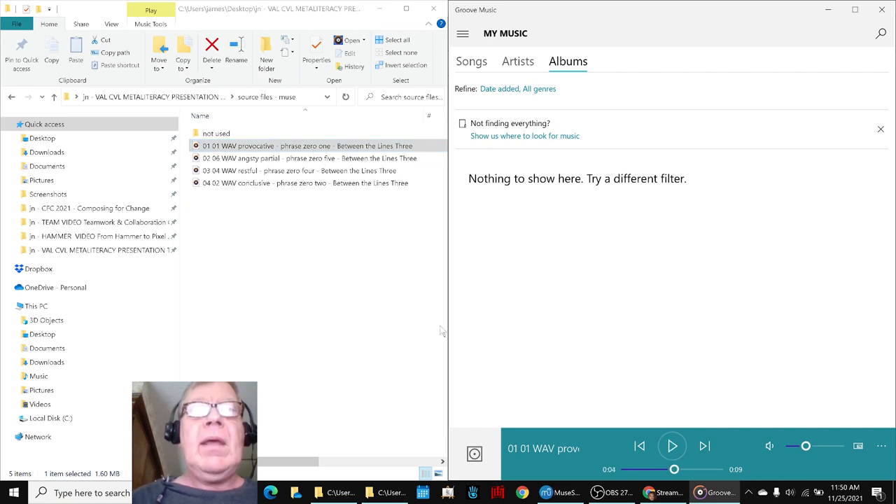
left_click(558, 492)
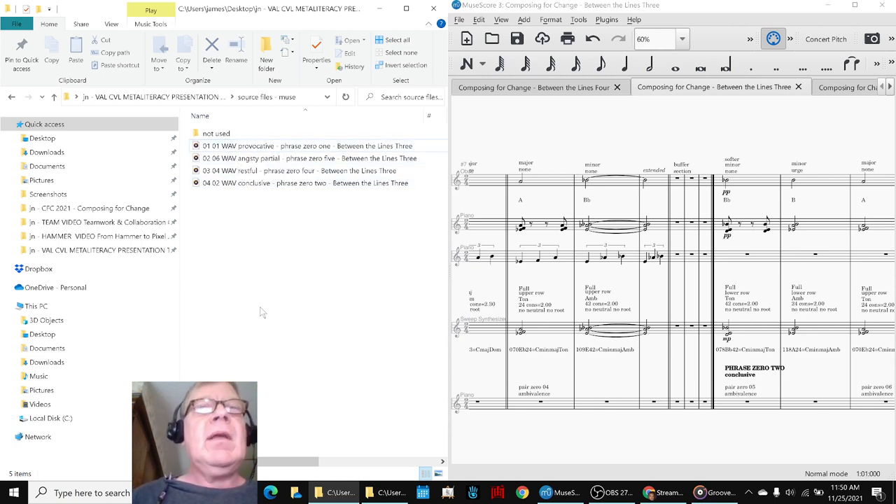
mouse_move(498, 480)
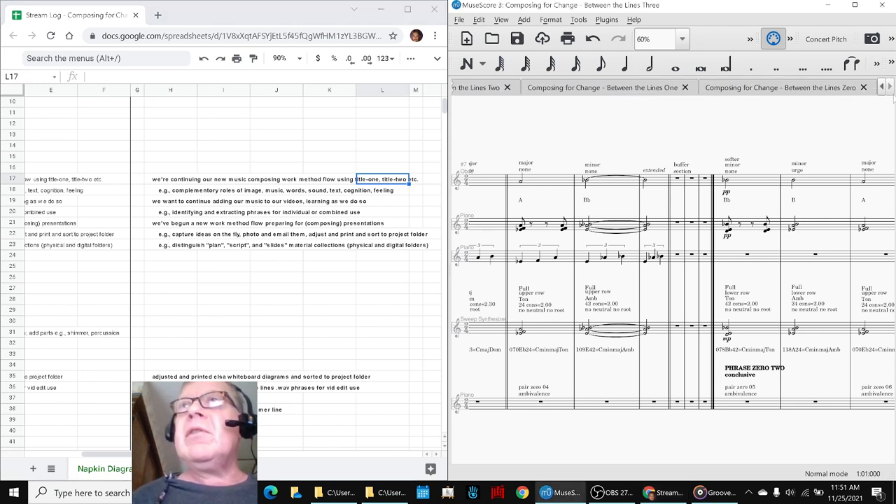
Review the Between the Lines Zero score, then return to Three's opening bar
left_click(787, 87)
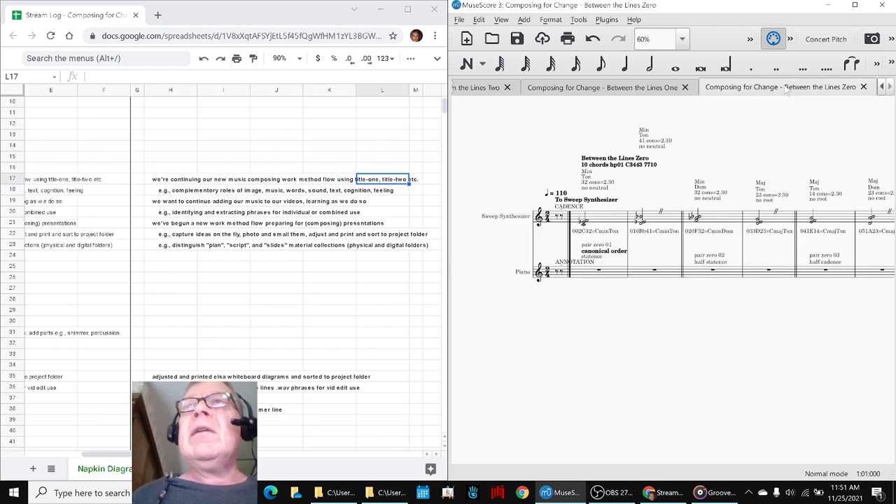
mouse_move(692, 340)
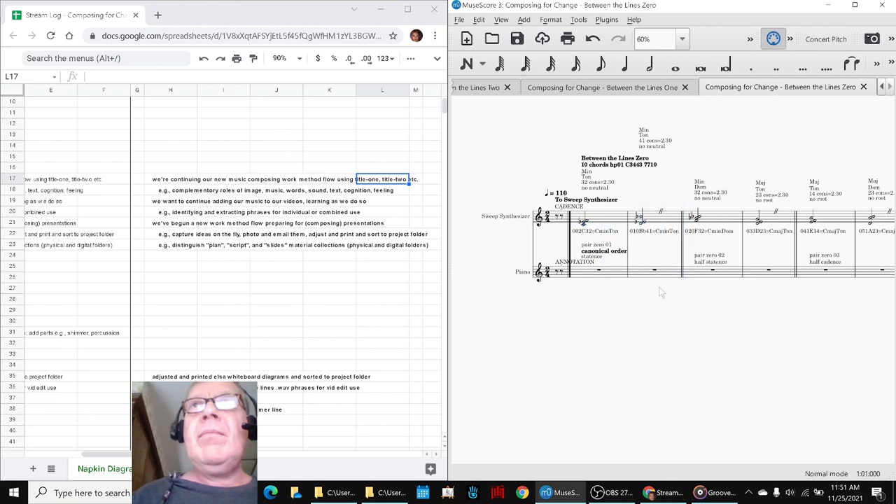
left_click(602, 88)
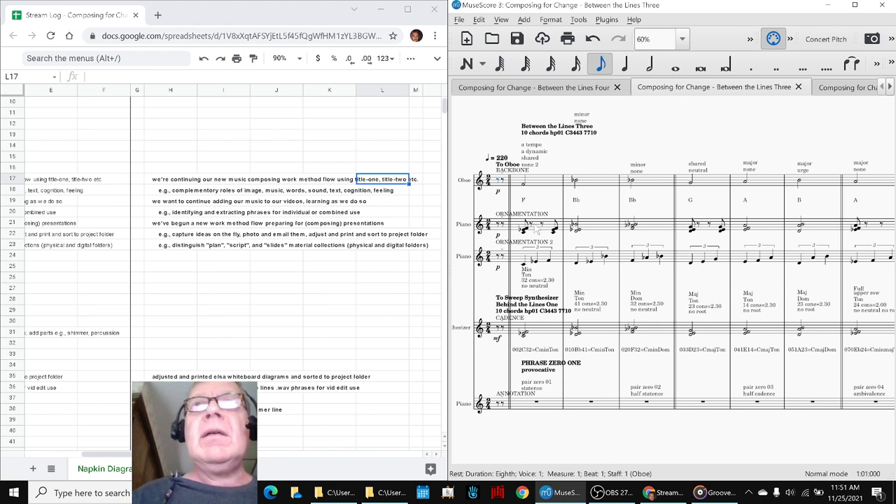
Review Between the Lines Four, then return to Three beside the WAV extracts folder
left_click(529, 87)
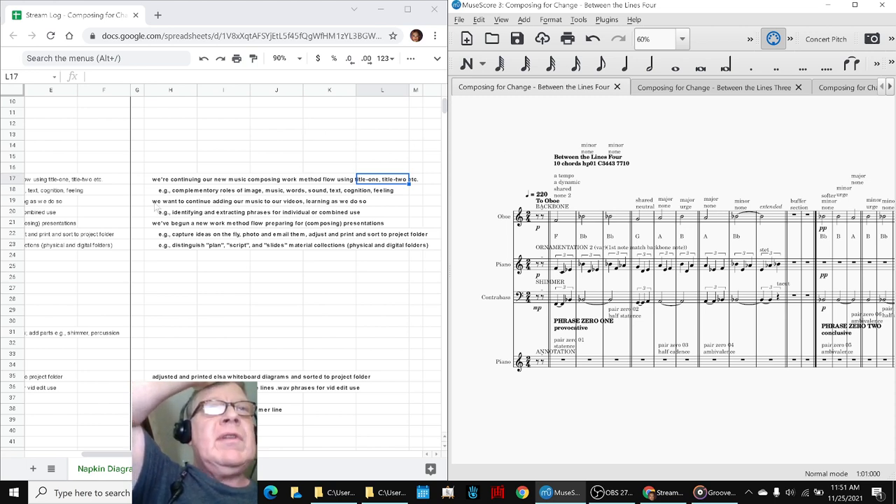
left_click(168, 202)
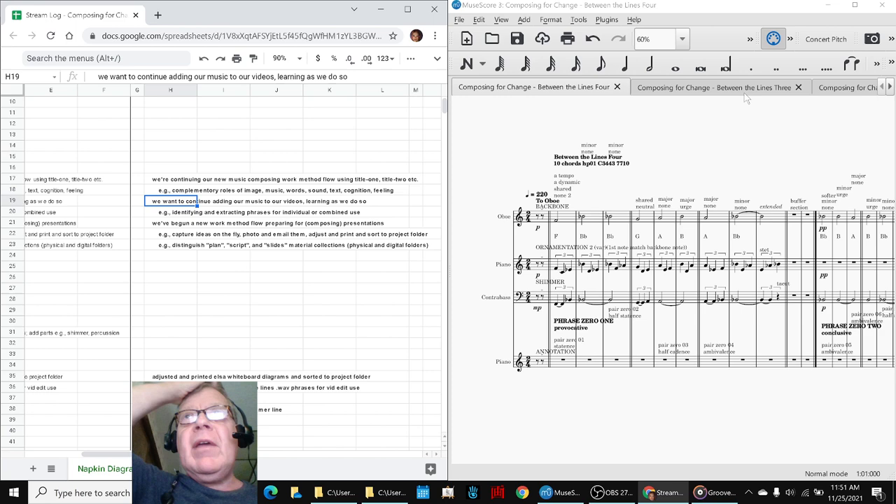
left_click(725, 87)
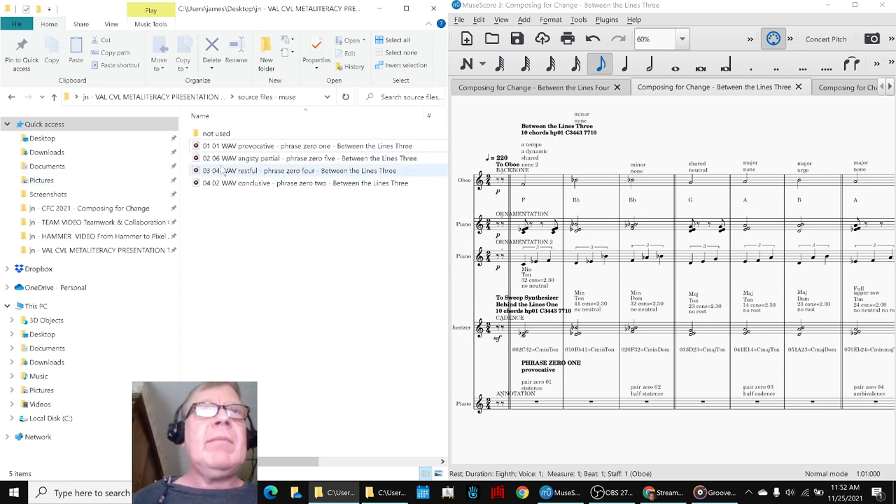
Play the provocative zero one, angsty zero five and conclusive zero two WAV extracts
left_click(266, 146)
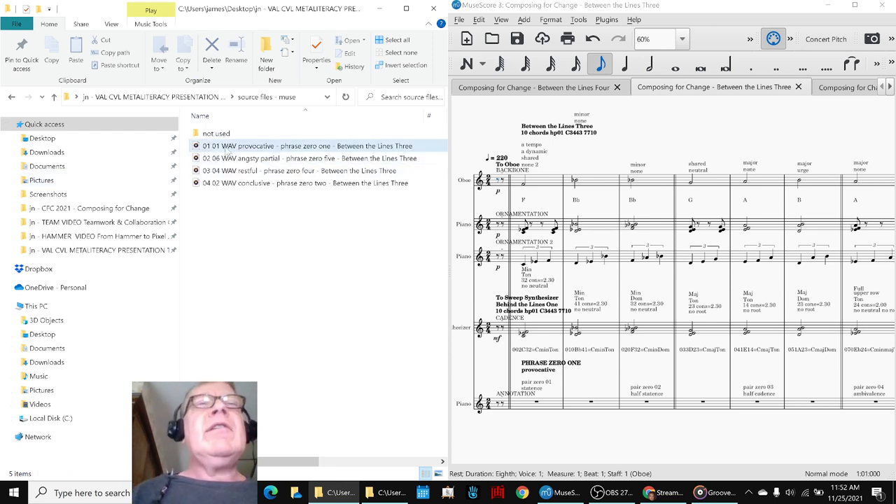
double_click(264, 146)
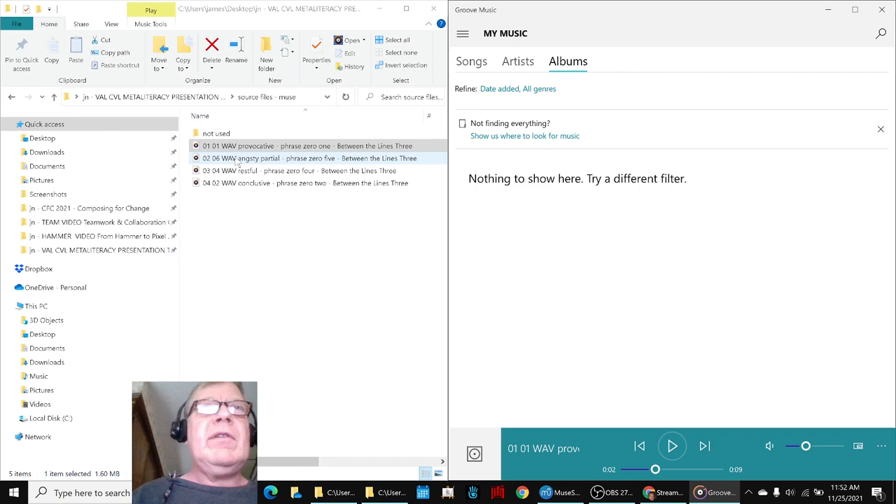
double_click(252, 157)
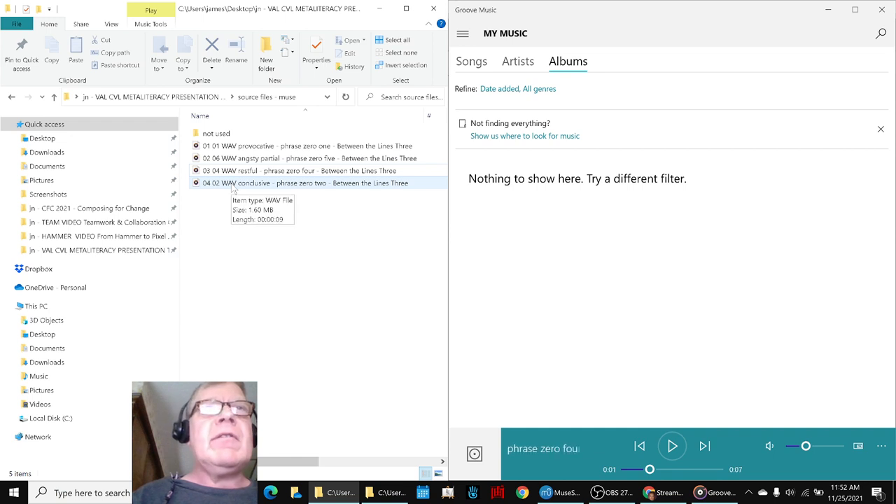
left_click(672, 446)
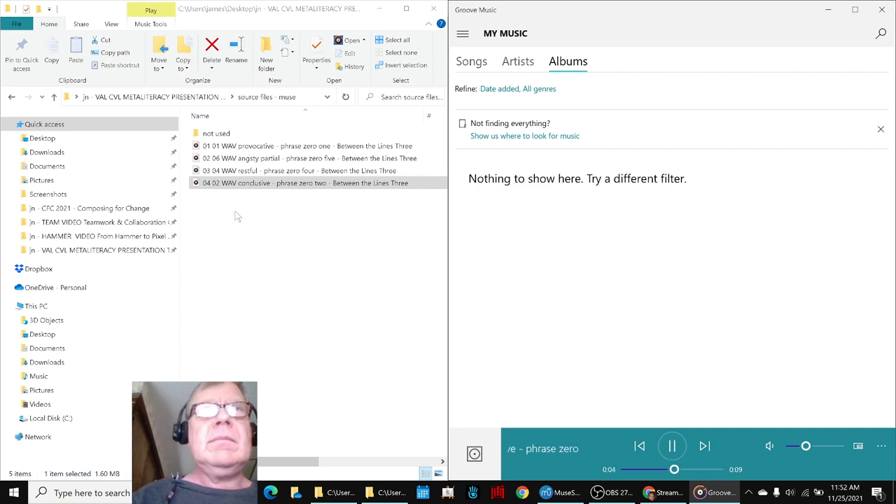
left_click(671, 446)
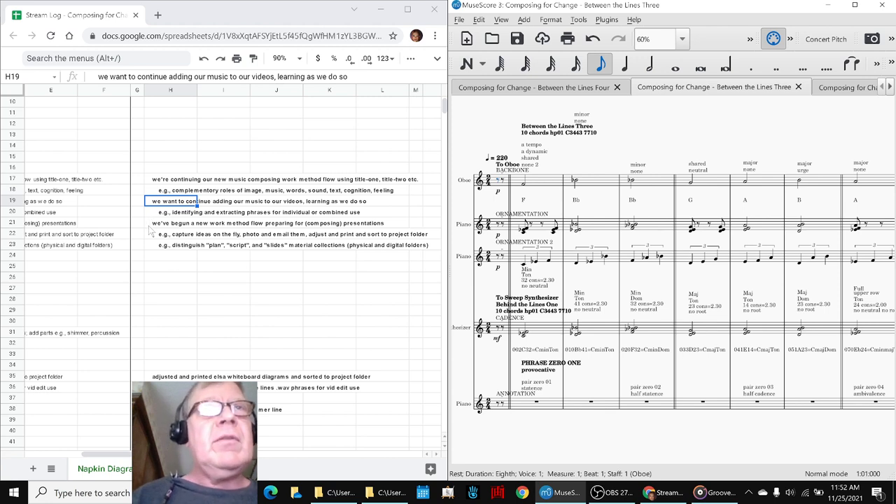
left_click(170, 222)
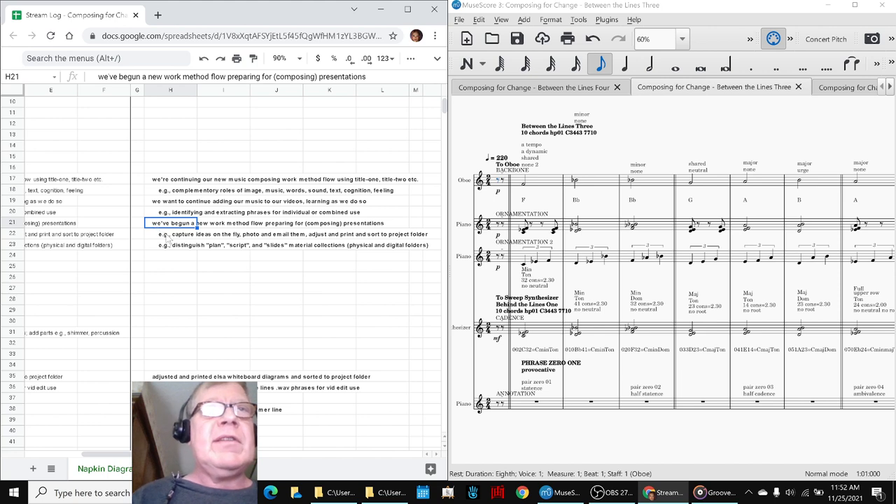
left_click(170, 234)
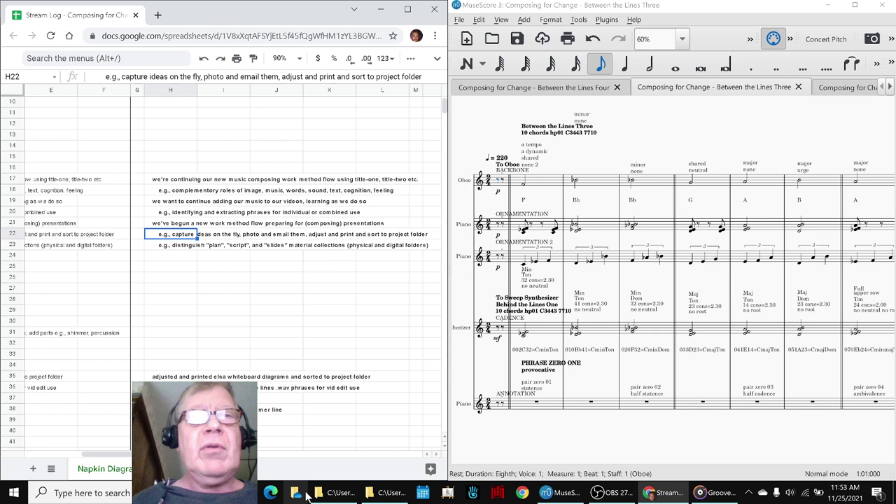
left_click(384, 492)
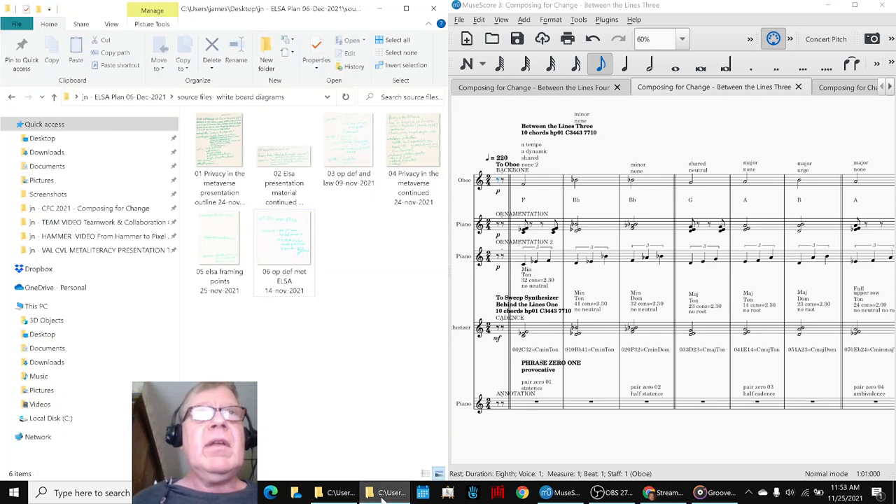
mouse_move(219, 147)
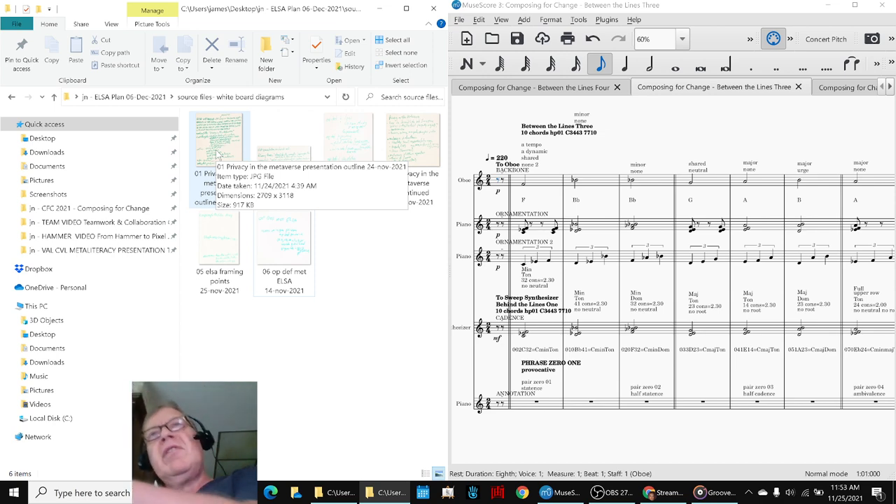
Open the '01 Privacy in the metaverse presentation outline' whiteboard image in Photos
left_click(219, 147)
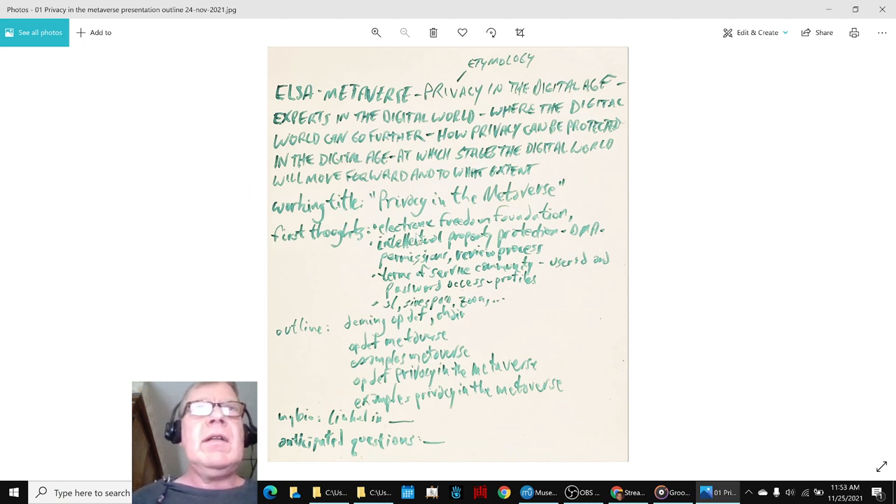
mouse_move(205, 266)
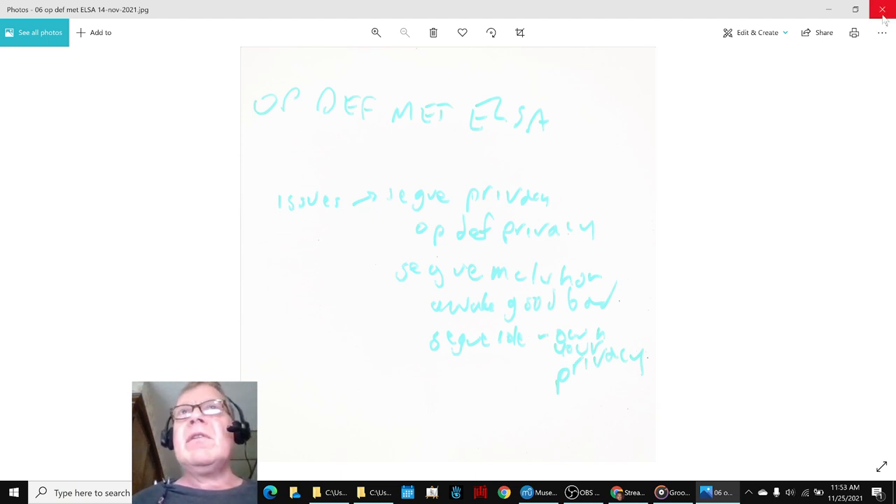
Close Photos after stepping through diagrams up to '06 op def met ELSA'
left_click(883, 9)
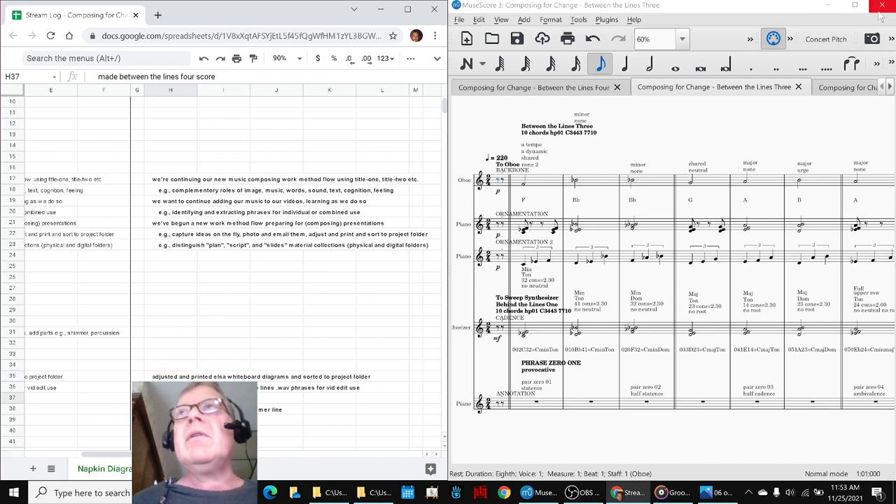
Maximize MuseScore and check Between the Lines Four's instrument staves and mixer
left_click(885, 6)
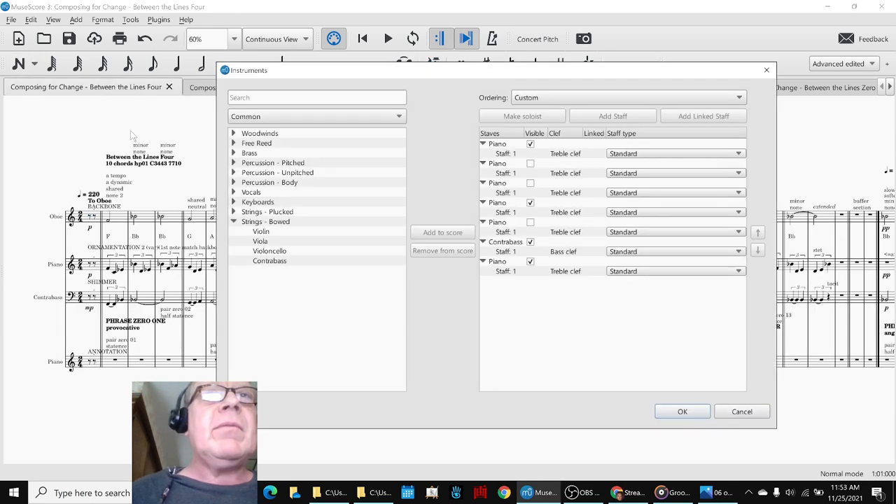
left_click(530, 261)
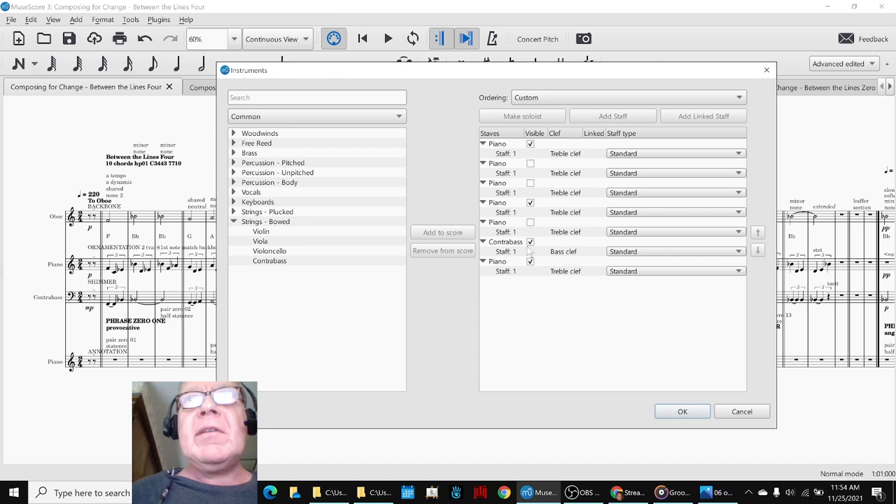
left_click(683, 411)
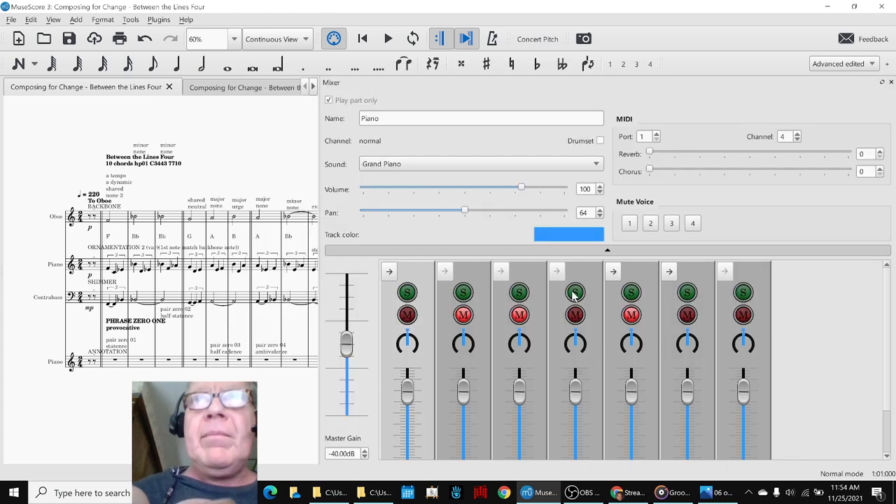
left_click(892, 84)
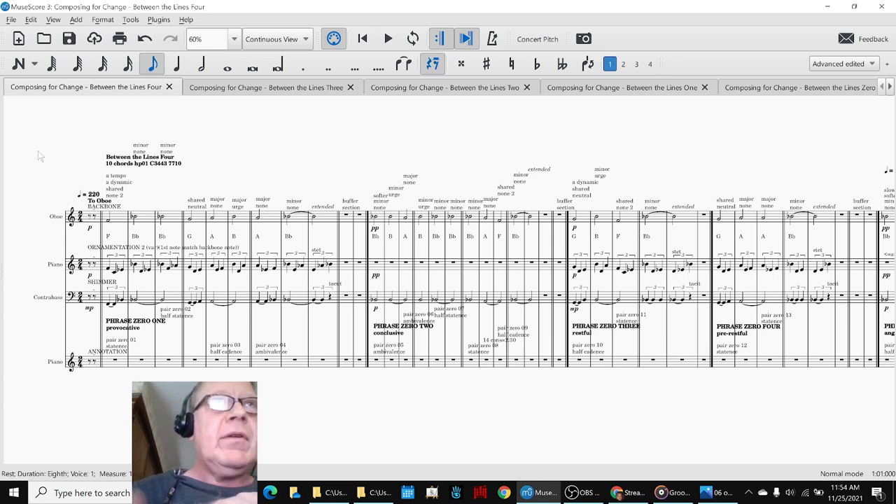
Scroll Between the Lines Four through phrase one seven and dismiss the calendar reminder
left_click(390, 38)
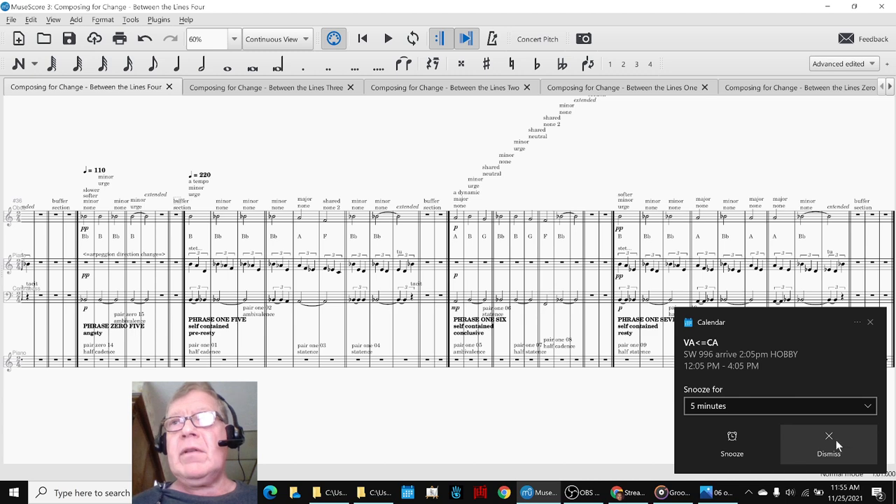
left_click(829, 445)
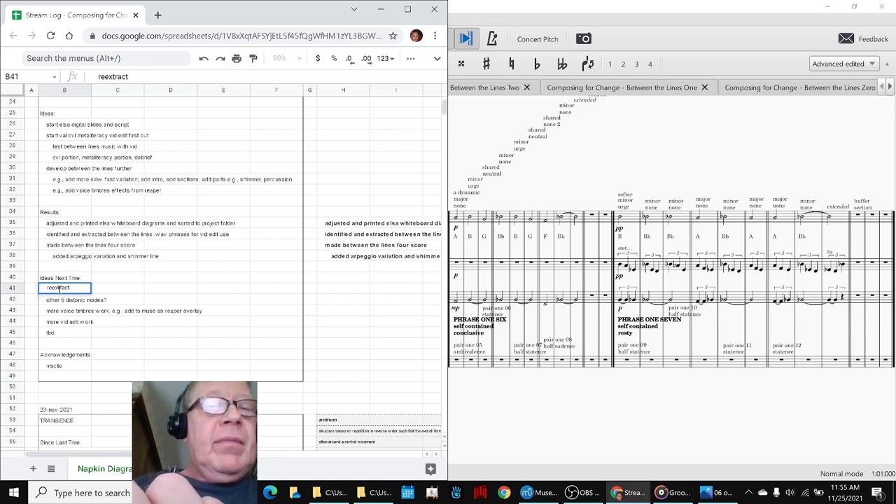
Extend the reextract idea: Between the Lines FOUR with shimmer and arpeggio variation, more subtle
type("between the lines FOUR for our video - with shimmer a")
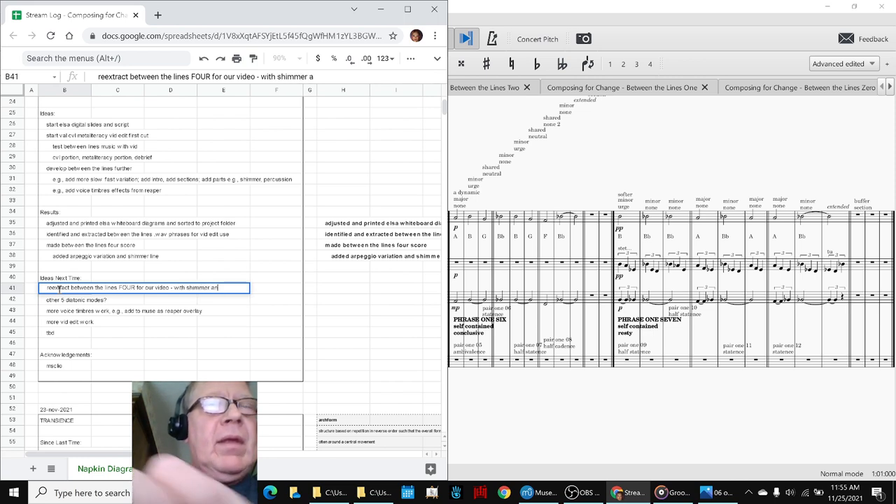
type("nd ar")
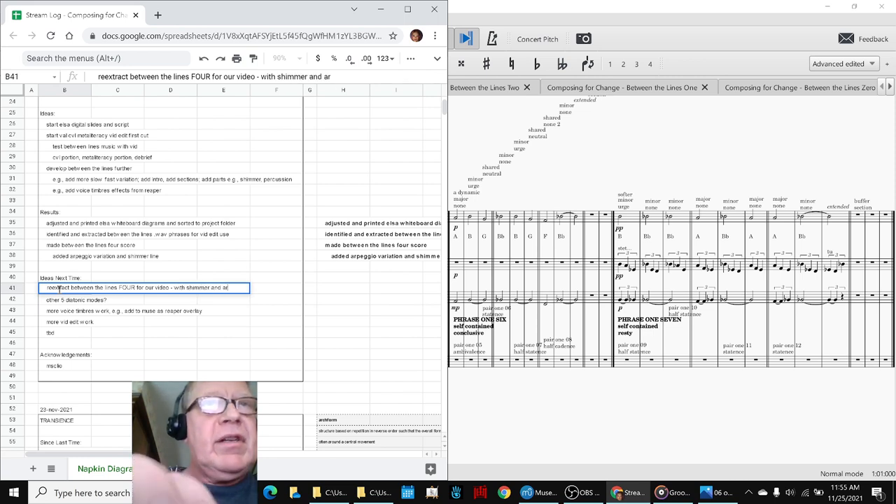
type("arpeggio var")
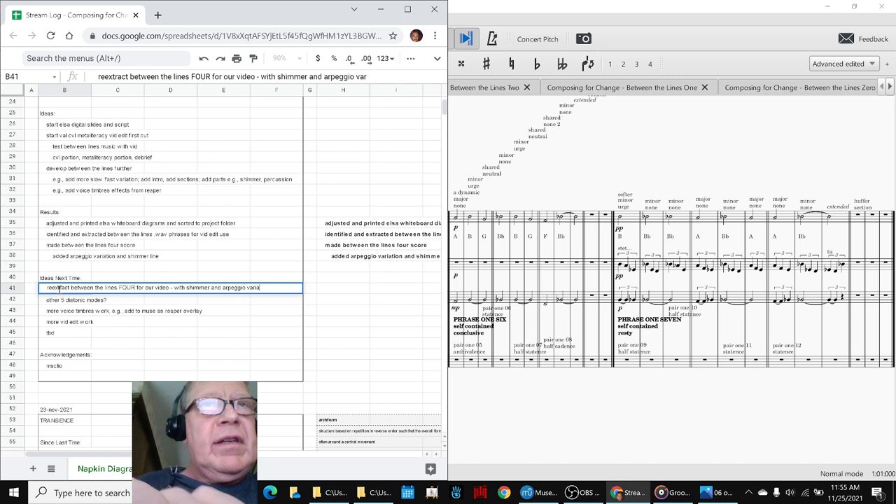
type("iation - more sub")
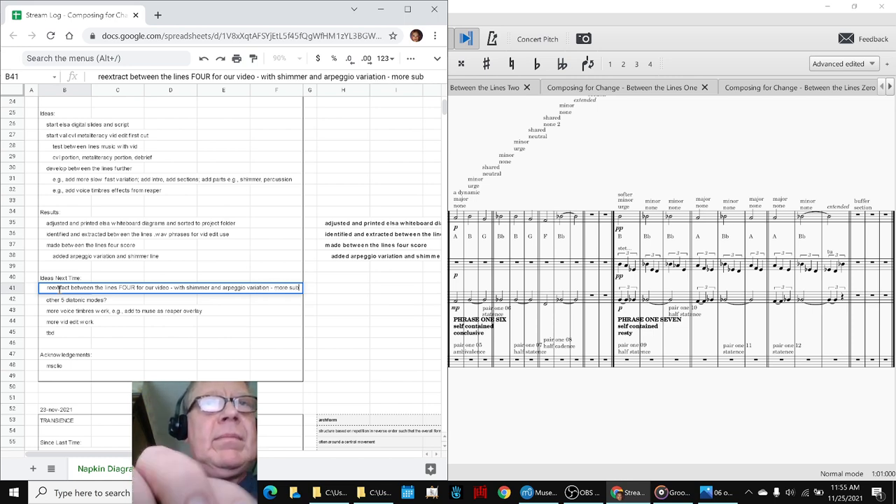
left_click(63, 312)
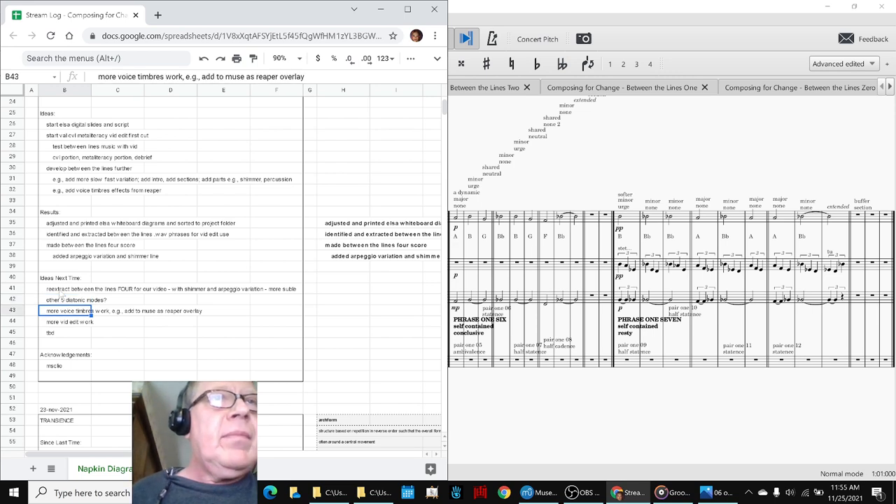
left_click(64, 333)
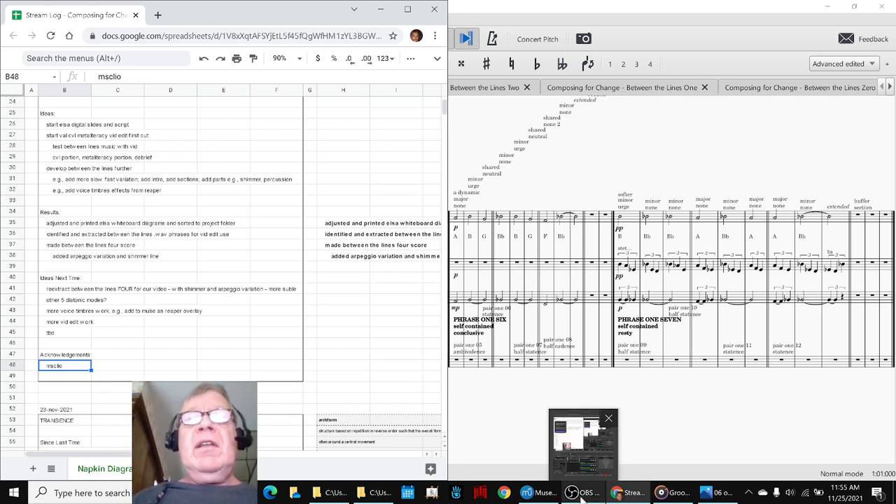
left_click(585, 492)
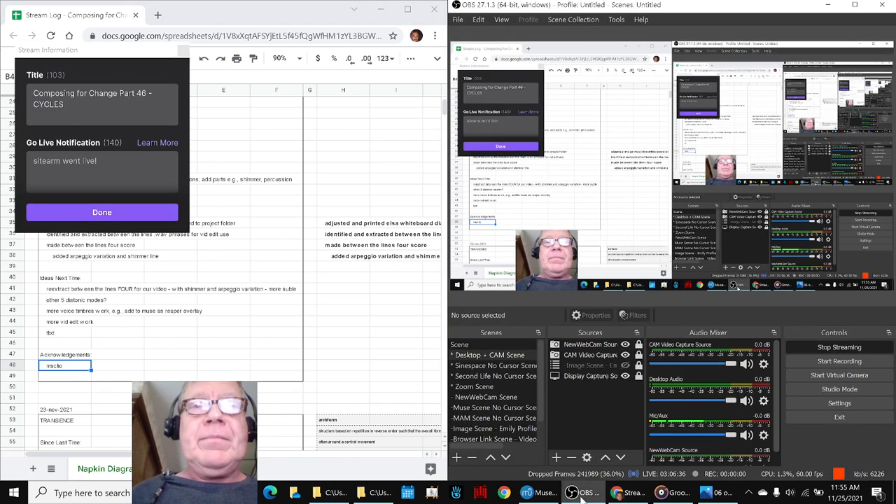
mouse_move(838, 346)
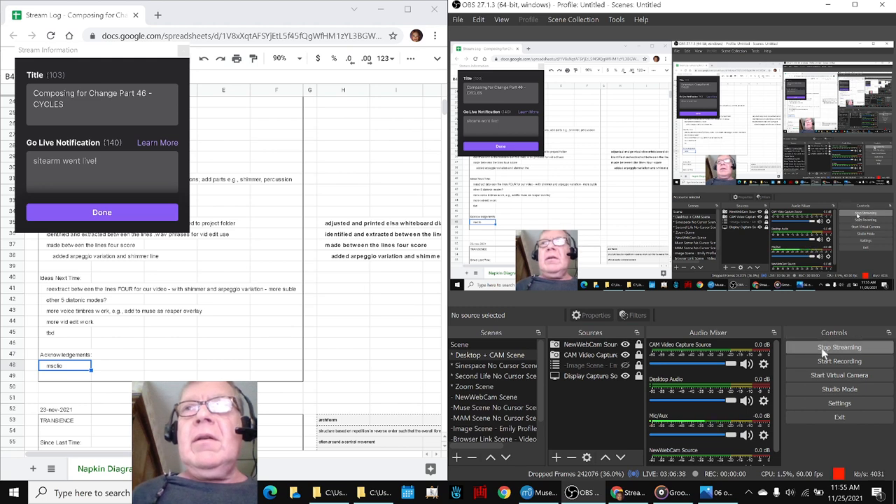